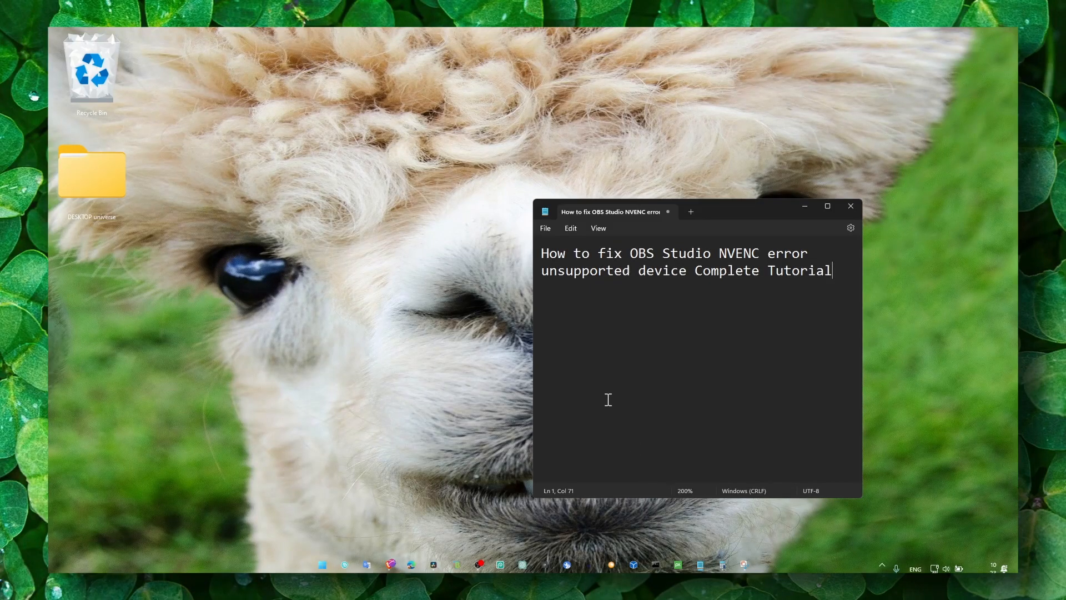
{"action": "mouse_move", "coordinate": [782, 240]}
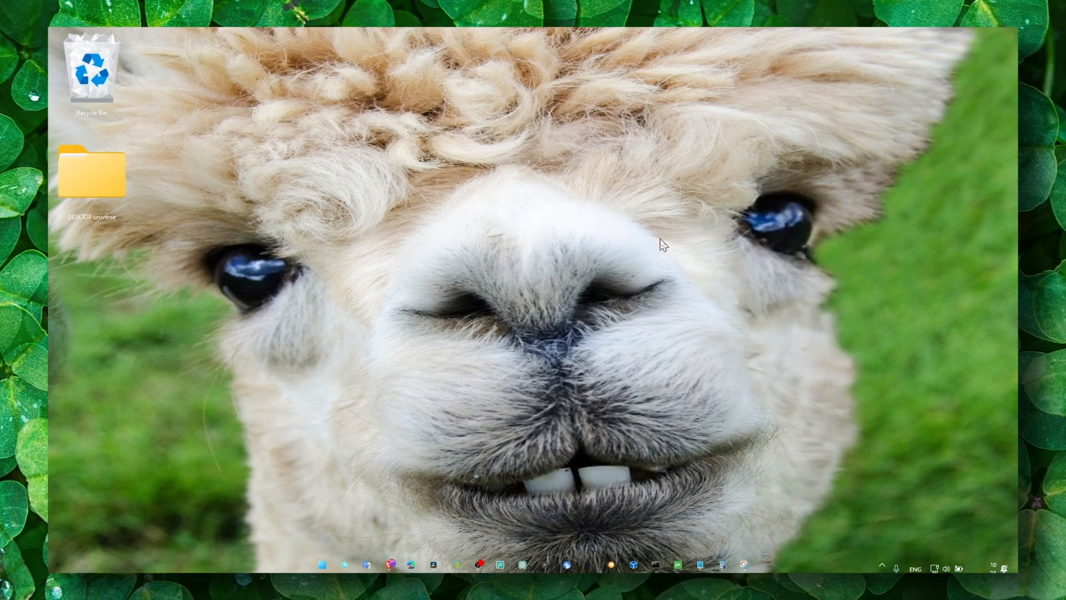
{"action": "mouse_move", "coordinate": [659, 247]}
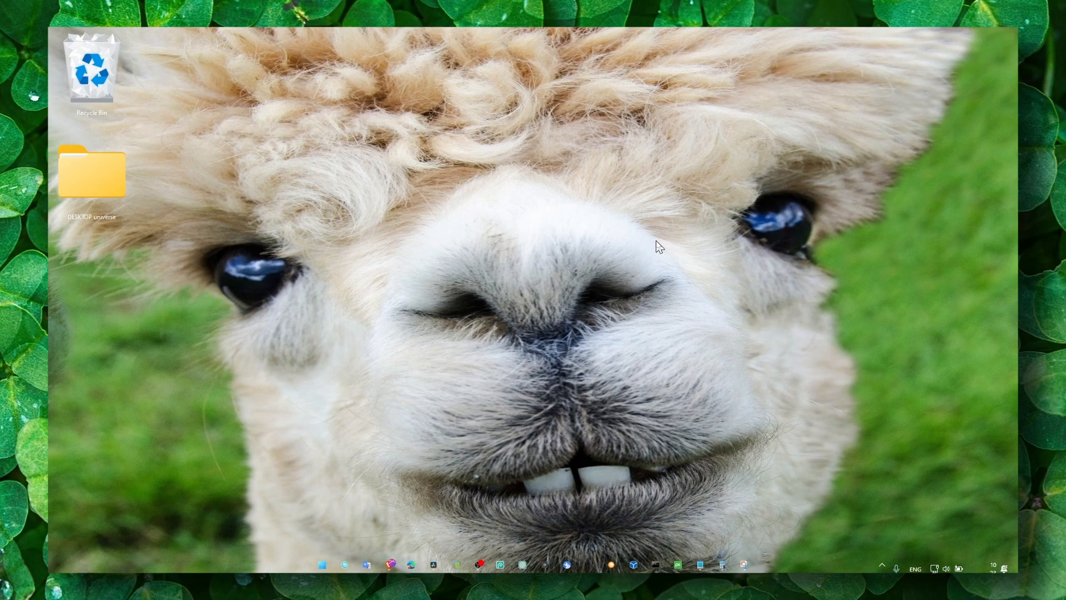
{"action": "mouse_move", "coordinate": [513, 438]}
{"action": "type", "text": "windows"}
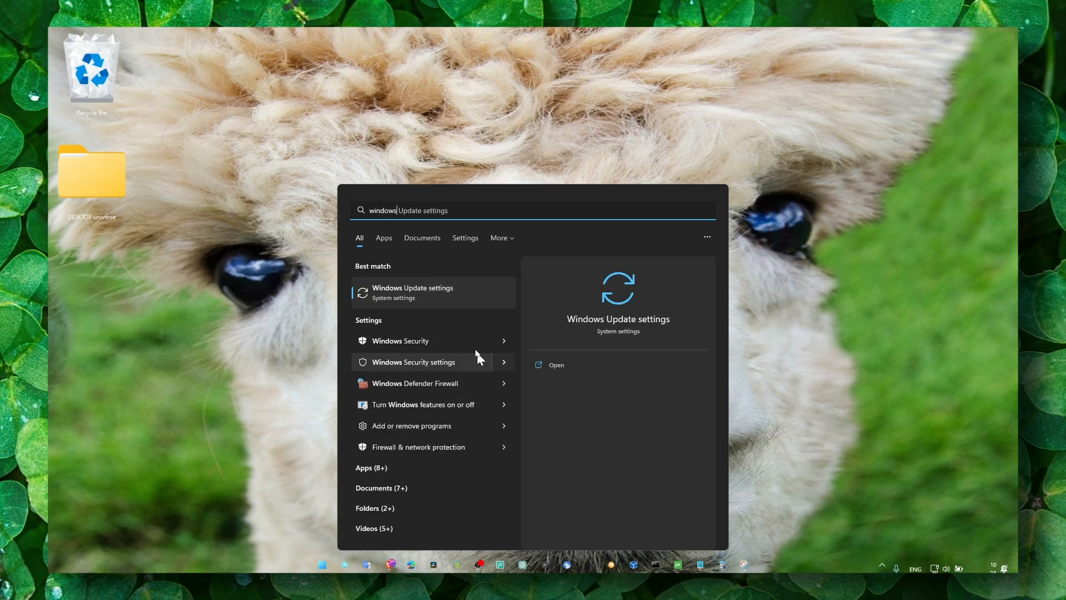
- Reach the Optional updates page via Windows Update's Advanced options
{"action": "left_click", "coordinate": [412, 292]}
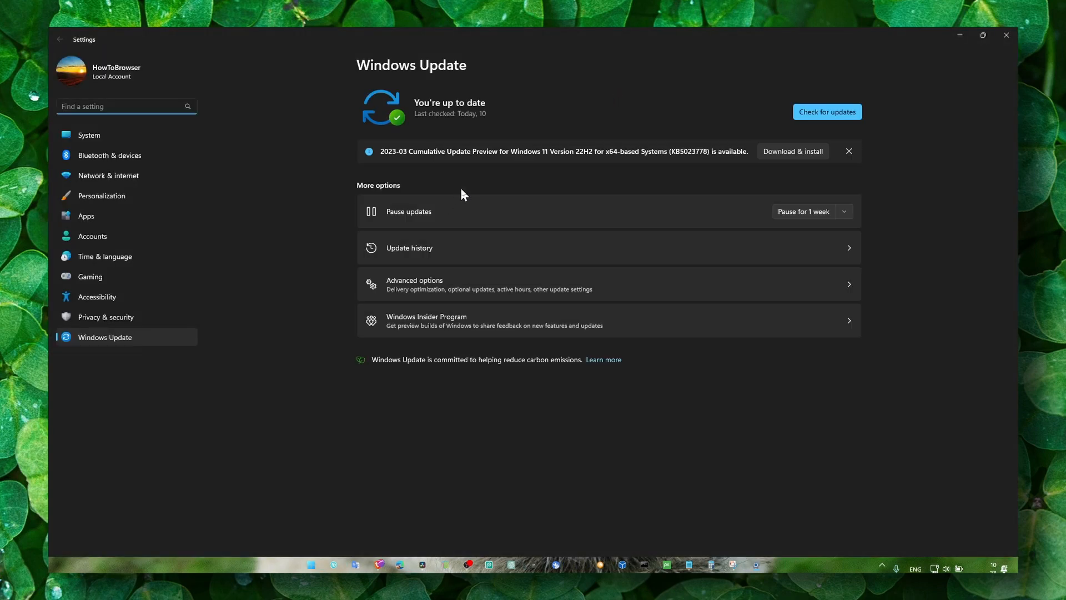
{"action": "mouse_move", "coordinate": [430, 284]}
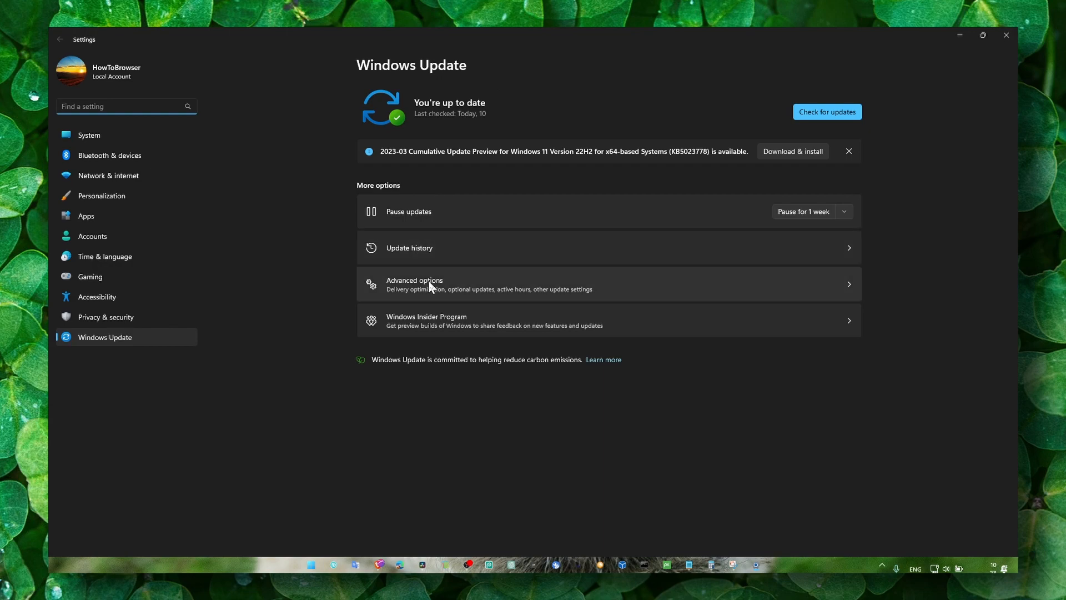
{"action": "left_click", "coordinate": [413, 283]}
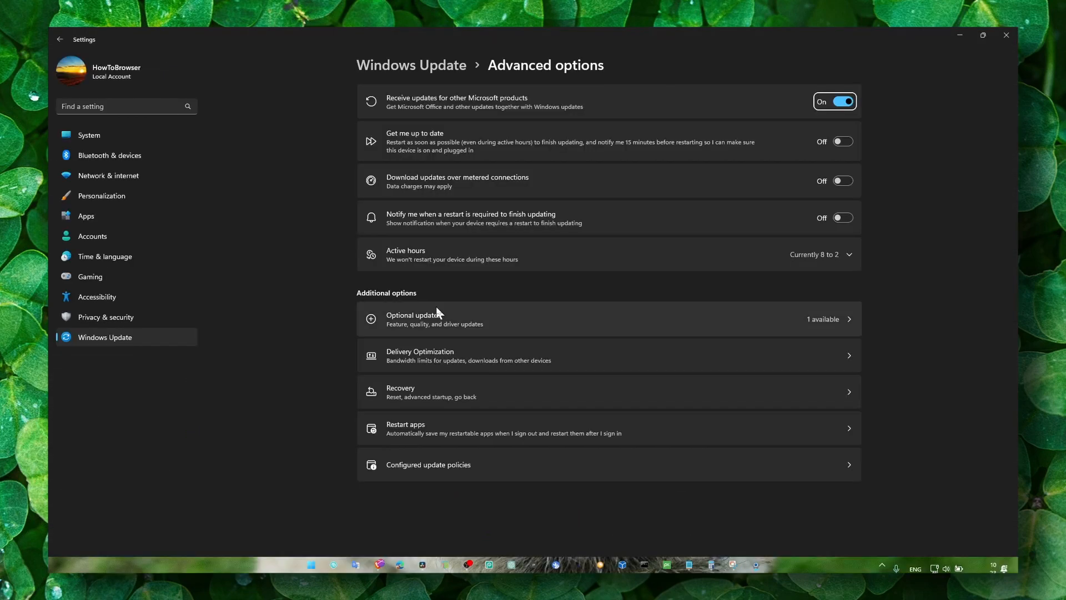
{"action": "left_click", "coordinate": [413, 318]}
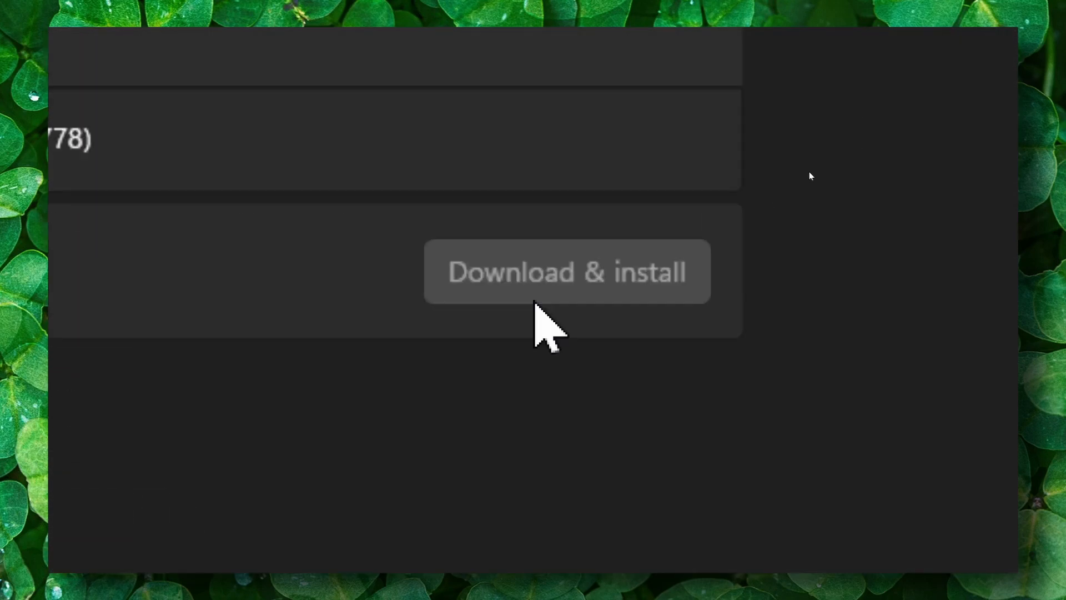
- Review the 2023-03 Cumulative Update Preview, leave it unselected, and close Settings
{"action": "left_click", "coordinate": [566, 271]}
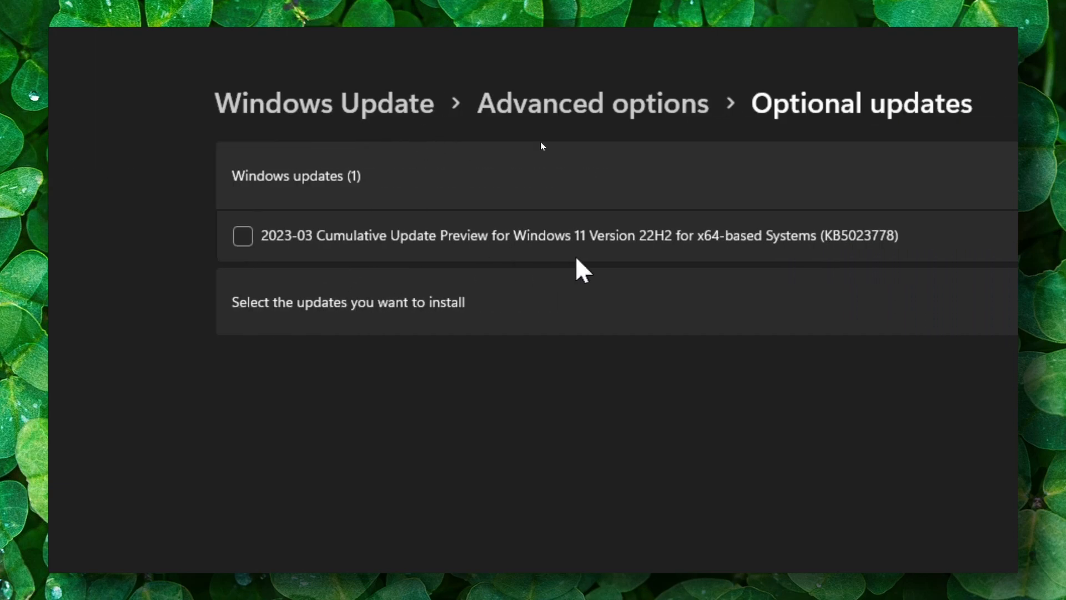
{"action": "left_click", "coordinate": [71, 52]}
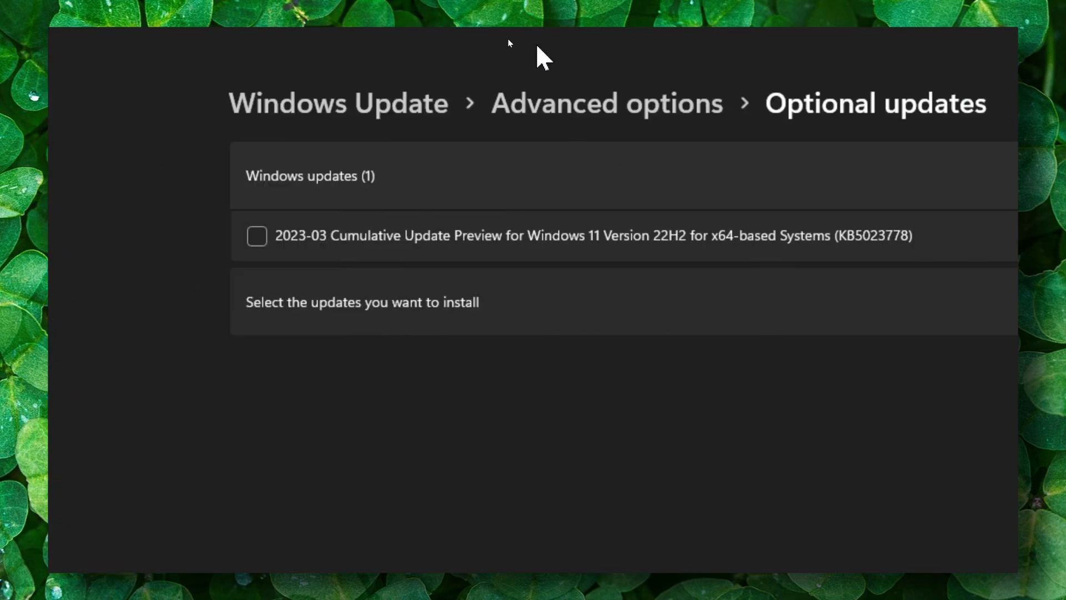
{"action": "left_click", "coordinate": [256, 235]}
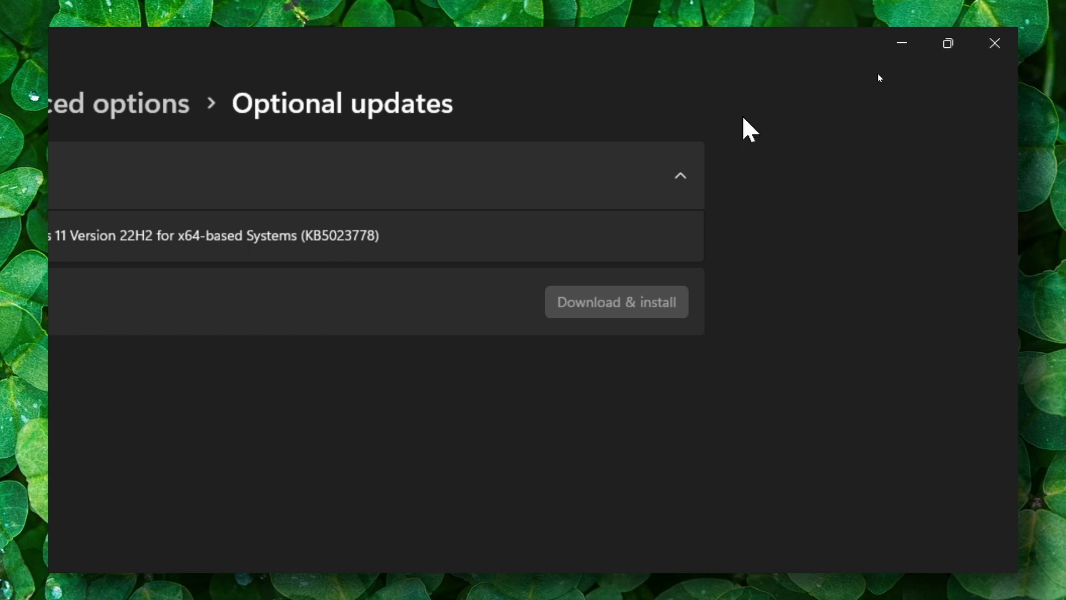
{"action": "left_click", "coordinate": [994, 43]}
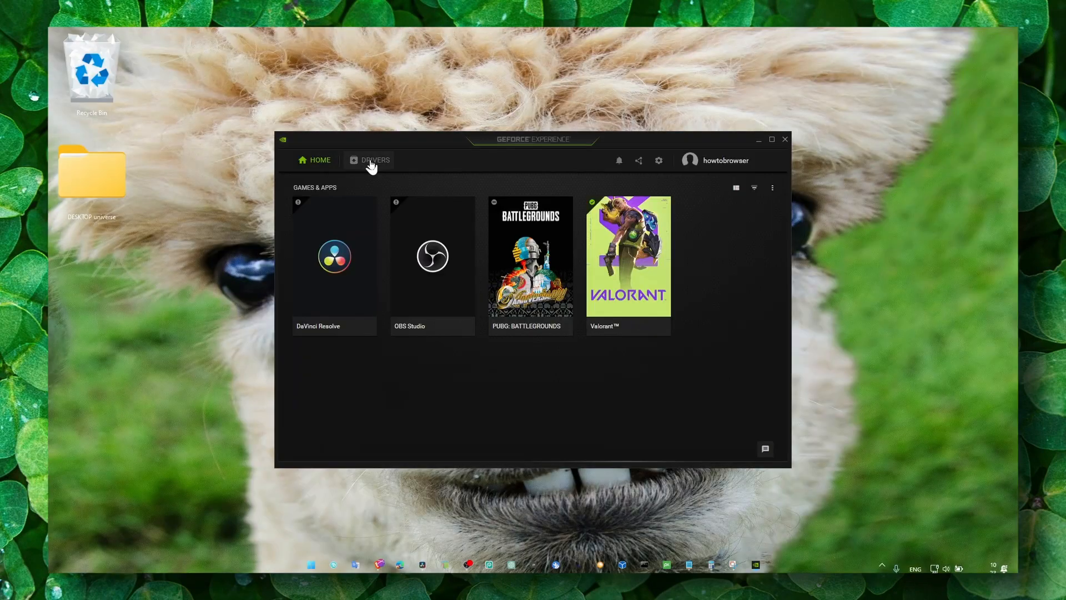
- Check GeForce drivers with Game Ready Driver preference, confirming 531.41 is latest
{"action": "left_click", "coordinate": [375, 160]}
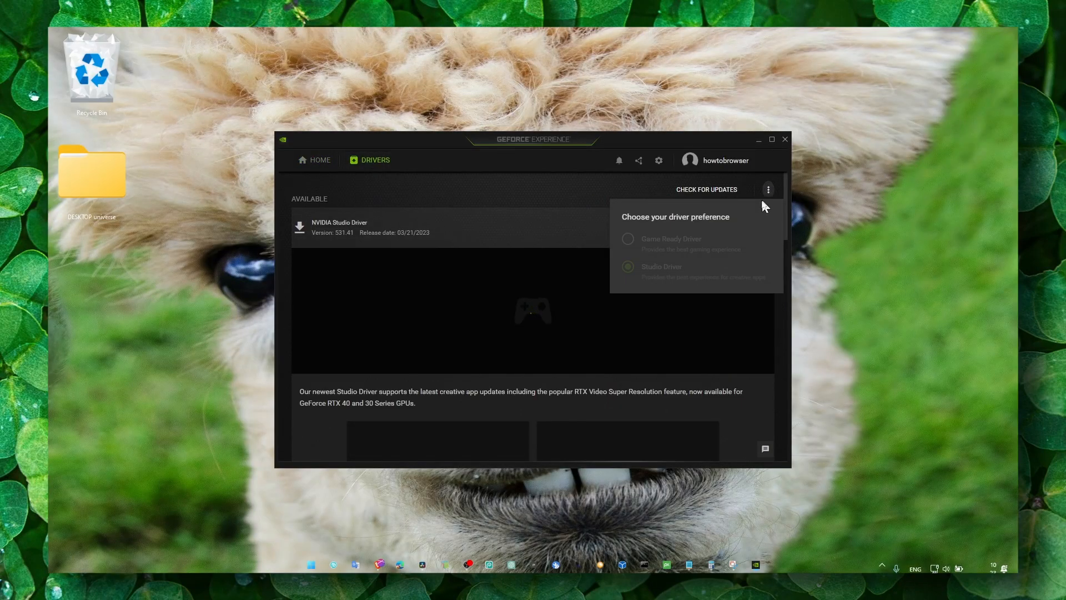
{"action": "left_click", "coordinate": [706, 189]}
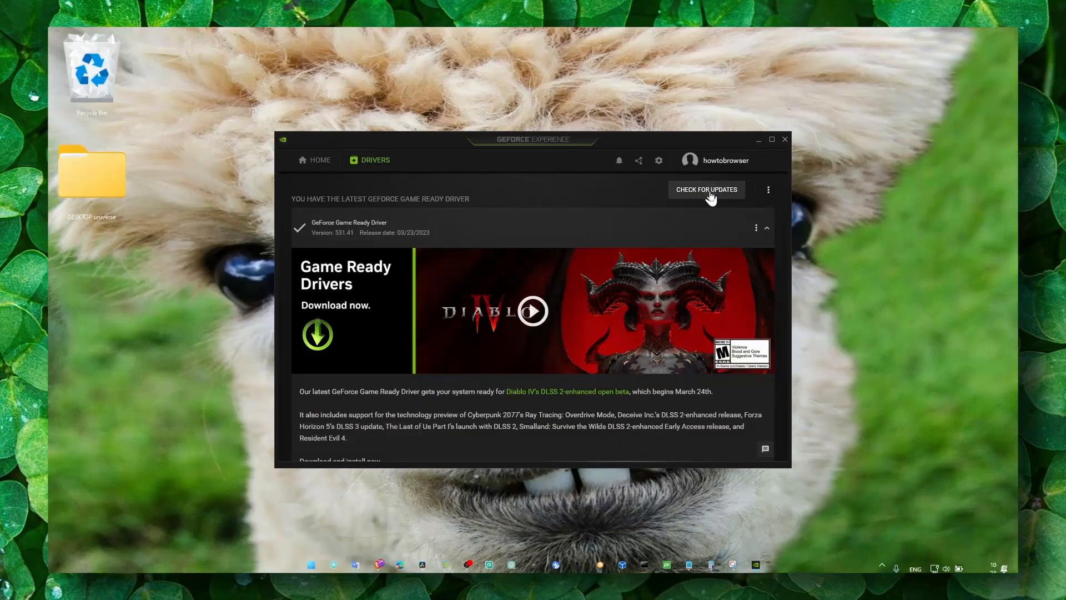
{"action": "mouse_move", "coordinate": [338, 401]}
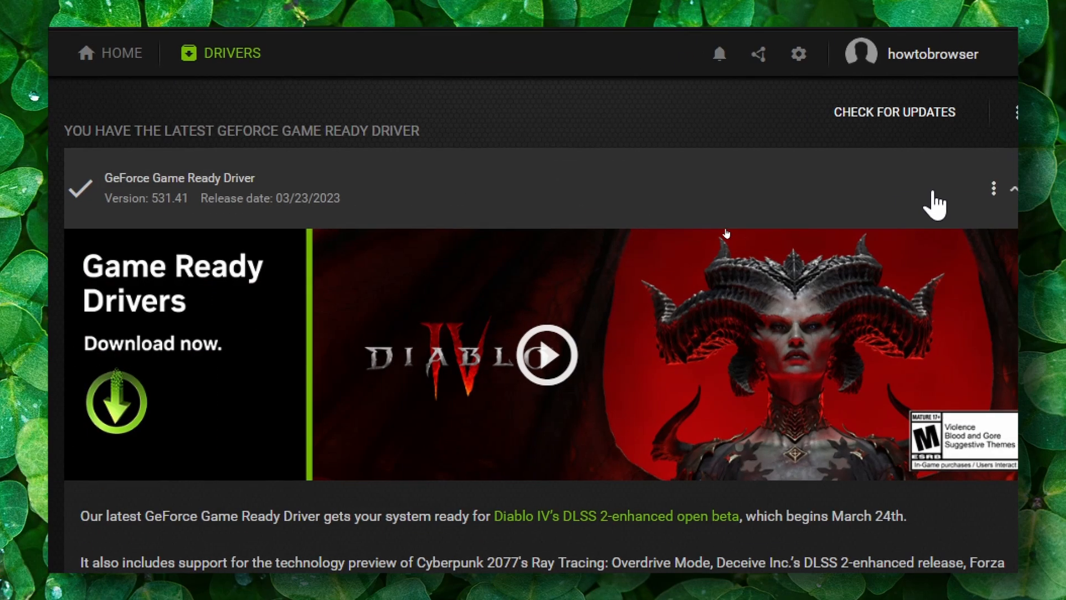
{"action": "left_click", "coordinate": [771, 139]}
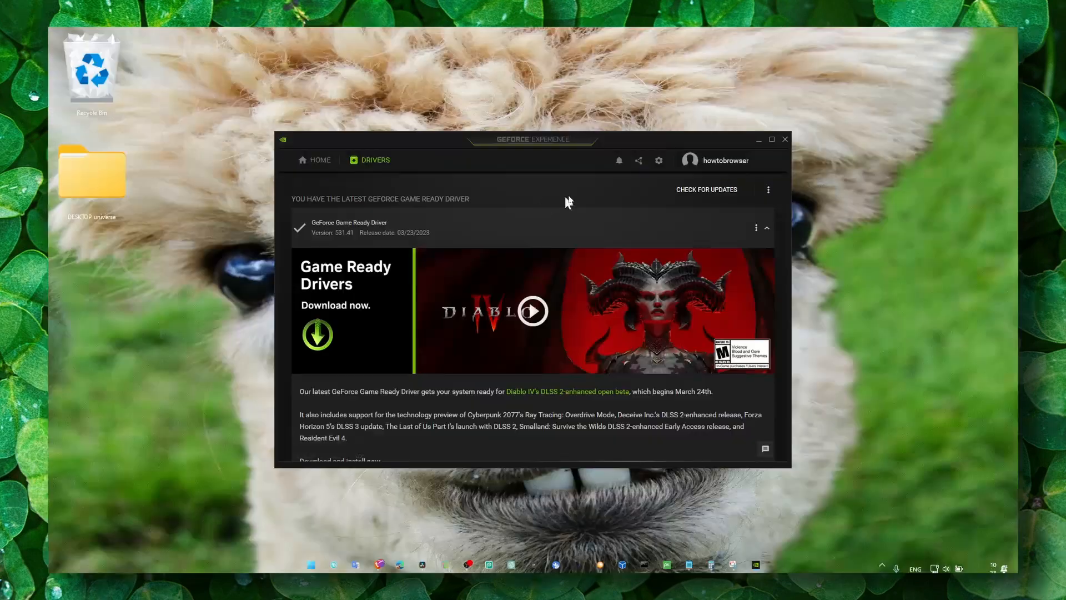
- Review the GeForce Experience general settings and close the app
{"action": "left_click", "coordinate": [657, 160]}
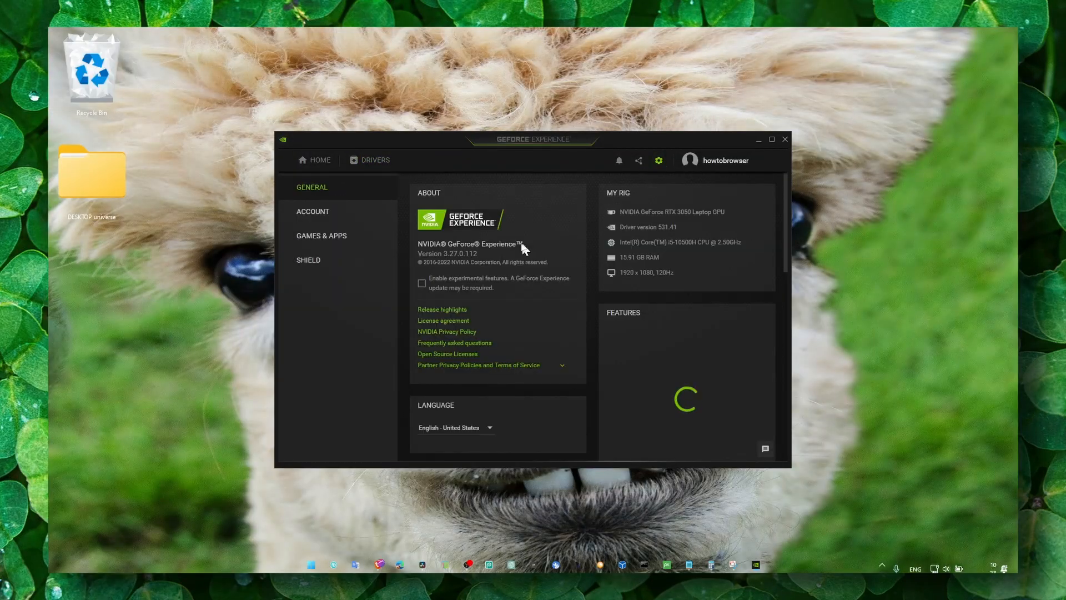
{"action": "scroll", "scroll_direction": "down", "scroll_amount": 3}
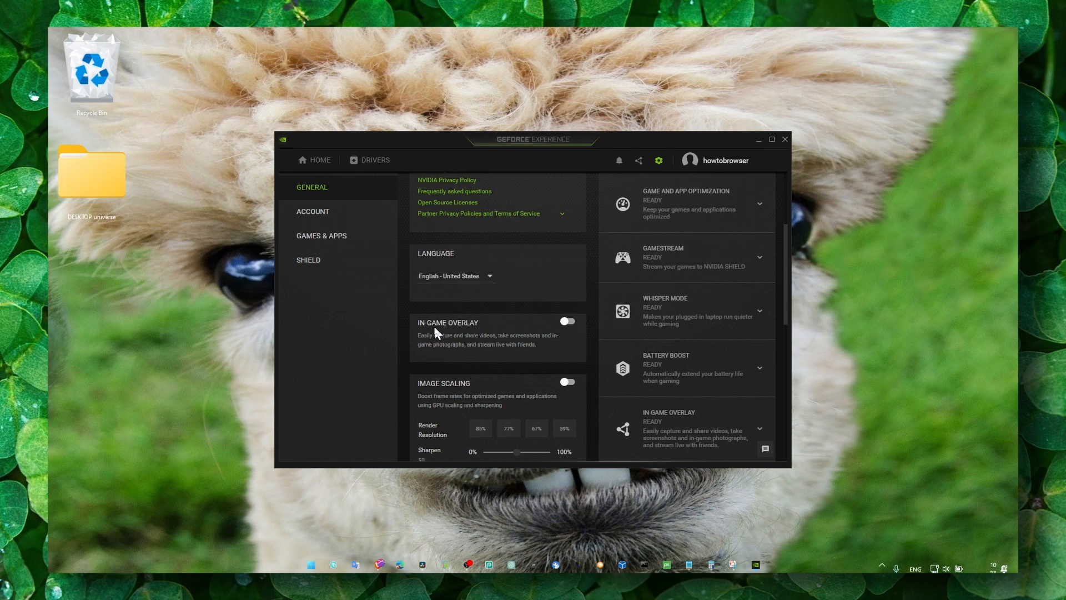
{"action": "left_click", "coordinate": [785, 140]}
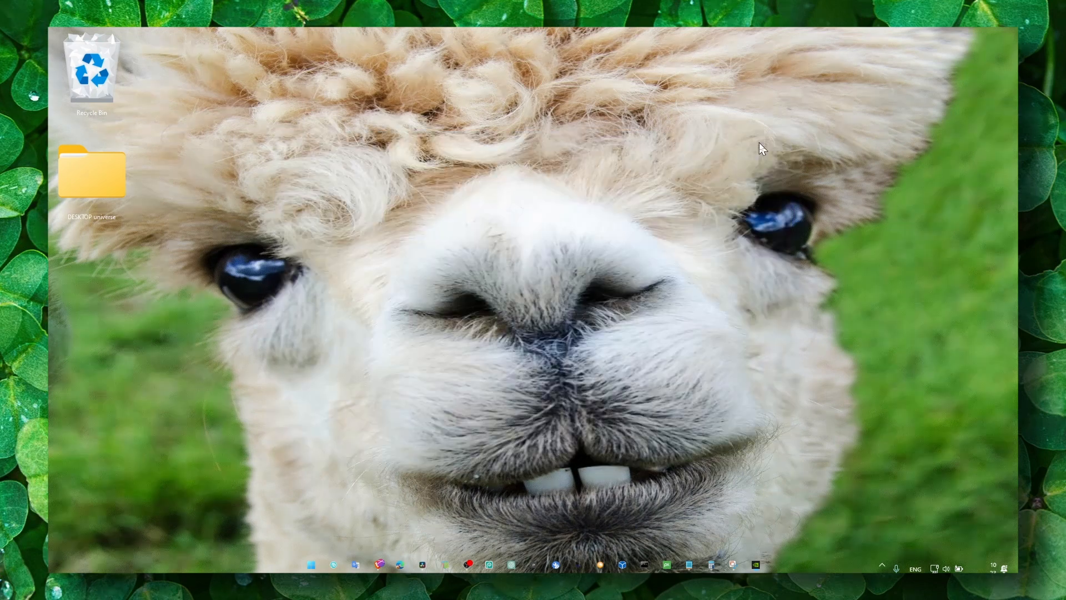
{"action": "mouse_move", "coordinate": [462, 560]}
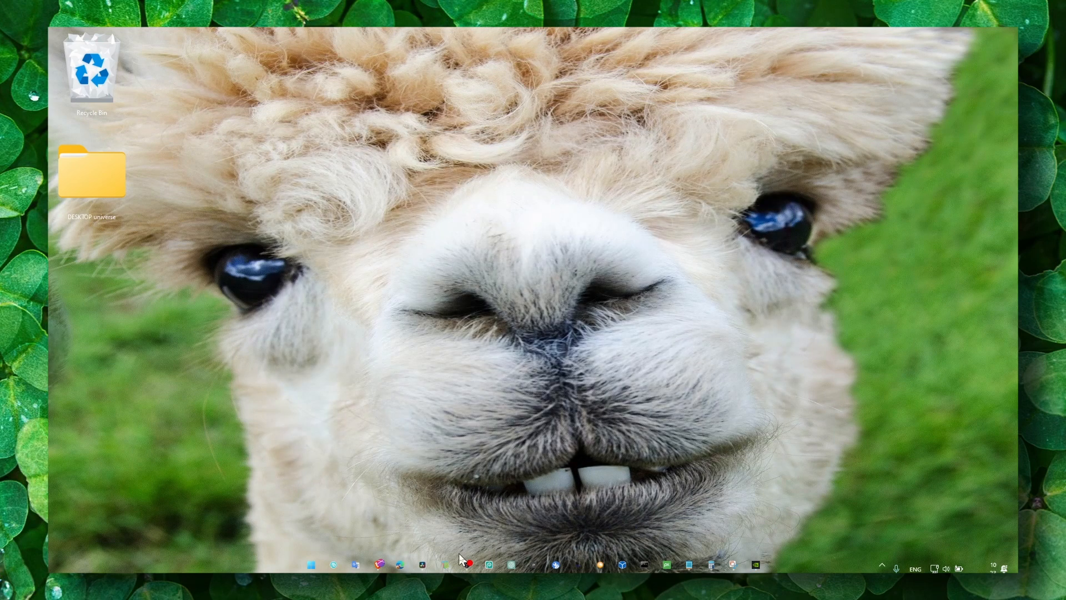
- Review OBS Video settings: 1920x1080 base and output resolution at 30 FPS
{"action": "left_click", "coordinate": [445, 565]}
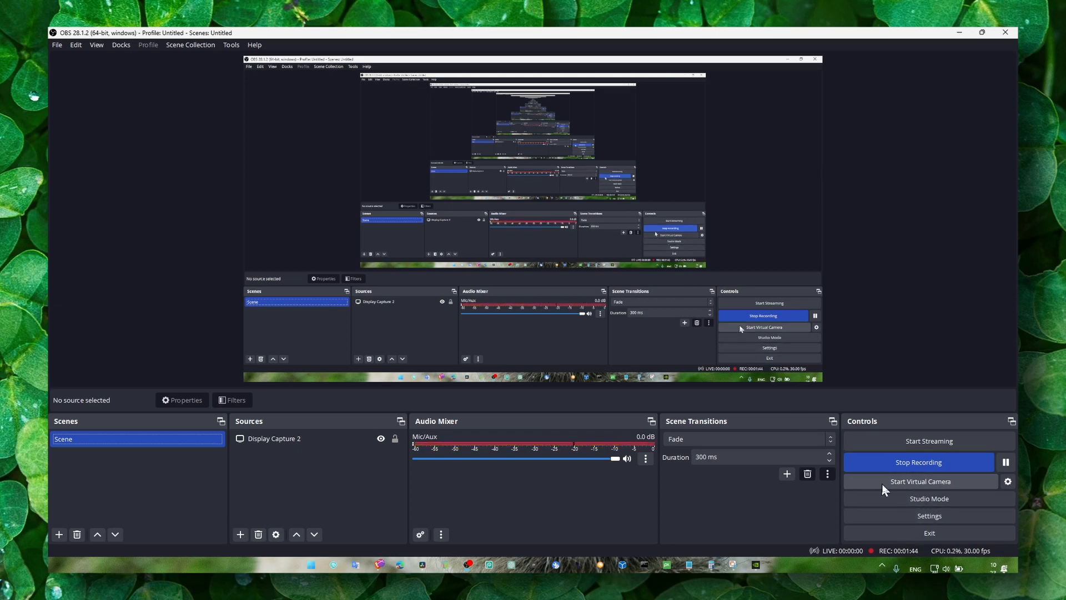
{"action": "left_click", "coordinate": [929, 515]}
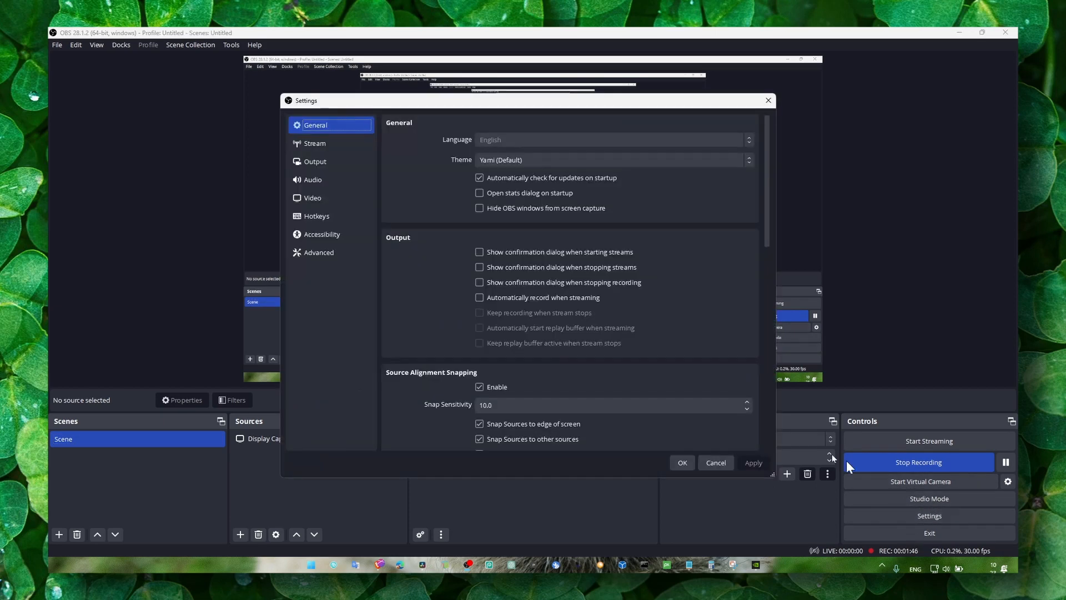
{"action": "left_click", "coordinate": [314, 161]}
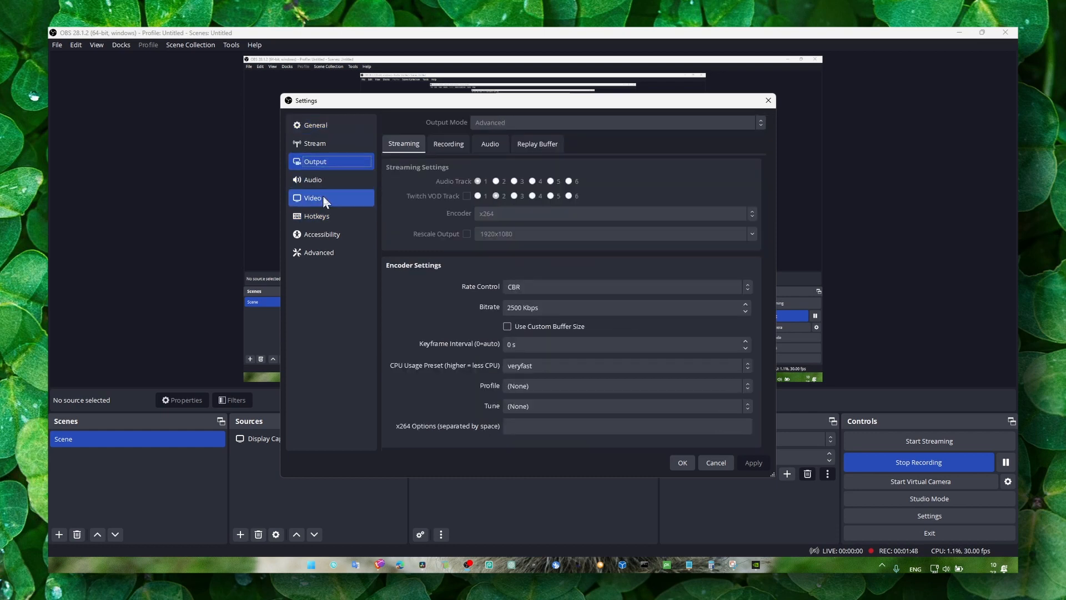
{"action": "left_click", "coordinate": [313, 198]}
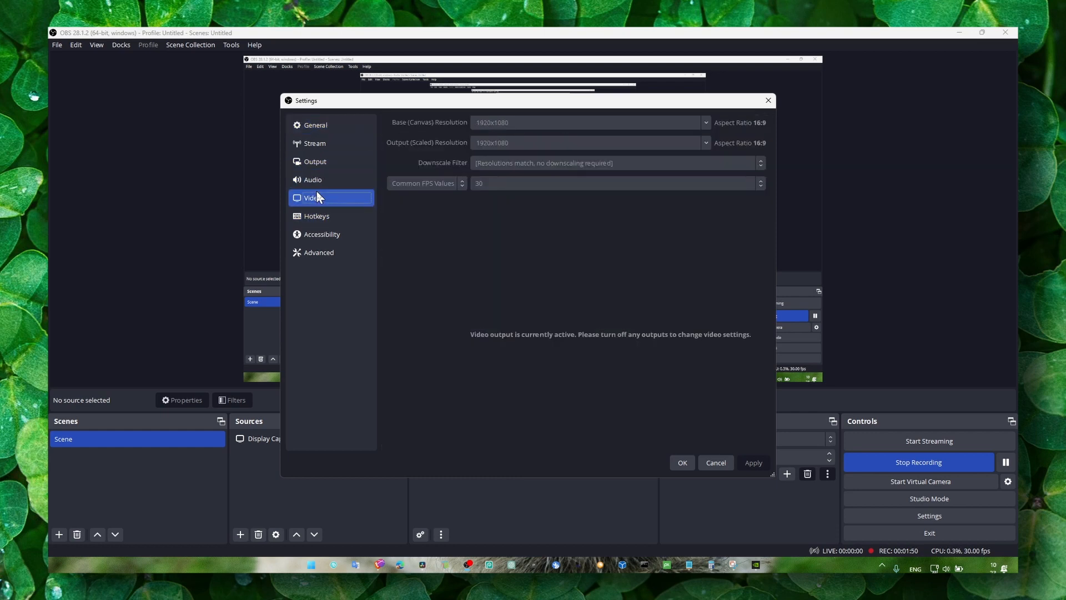
{"action": "mouse_move", "coordinate": [511, 129]}
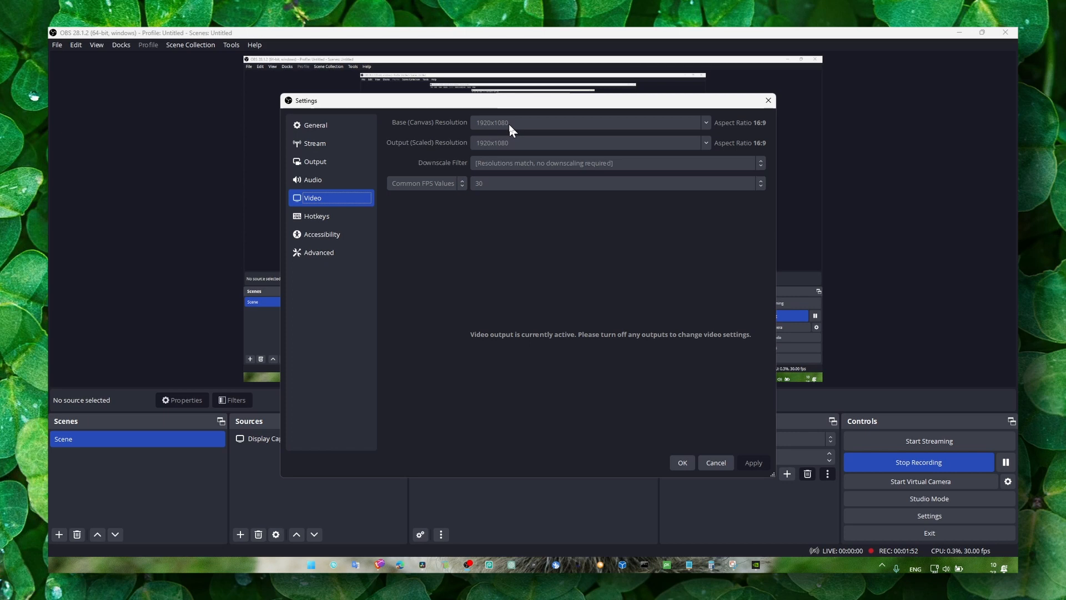
{"action": "mouse_move", "coordinate": [481, 158]}
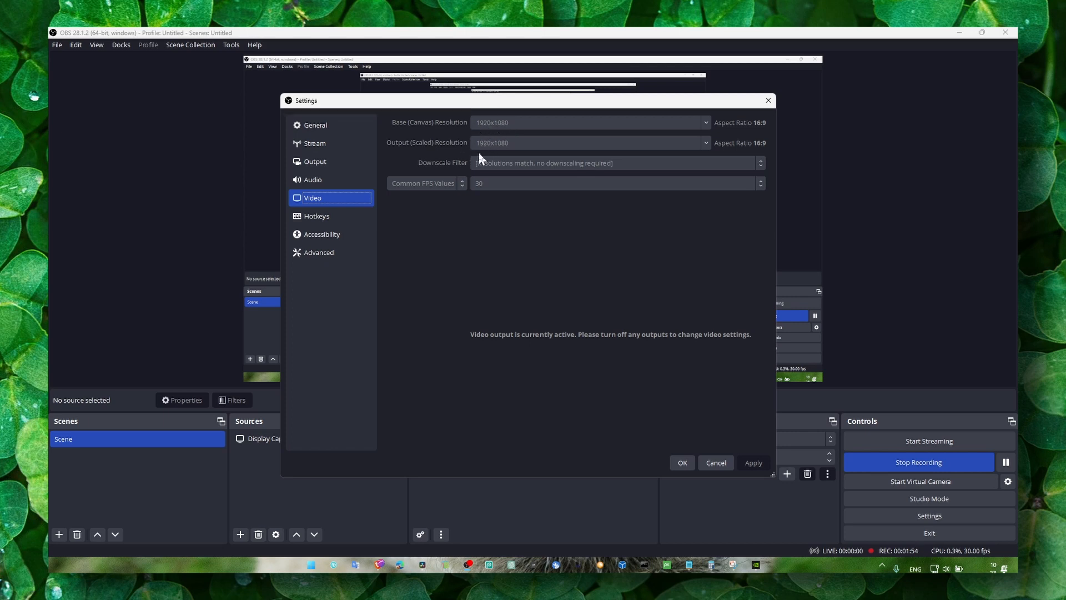
{"action": "mouse_move", "coordinate": [516, 127]}
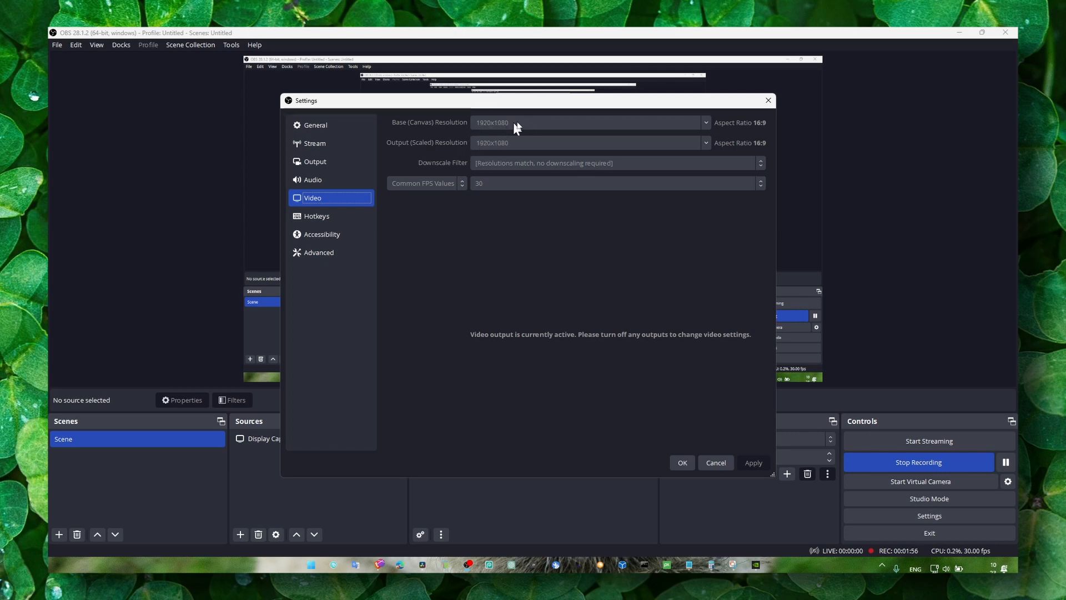
{"action": "mouse_move", "coordinate": [504, 136]}
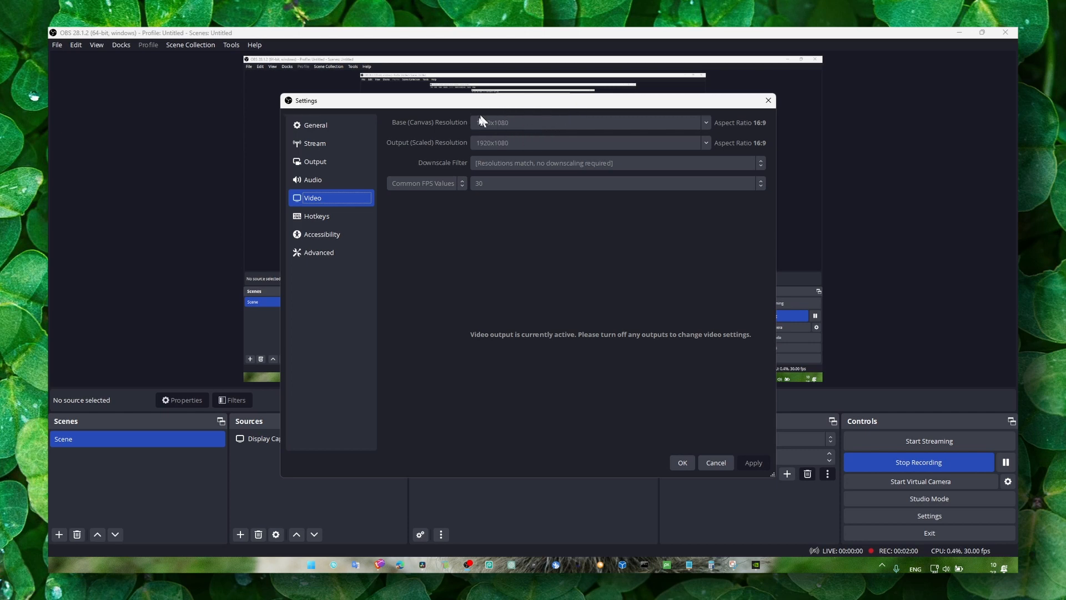
{"action": "mouse_move", "coordinate": [331, 161]}
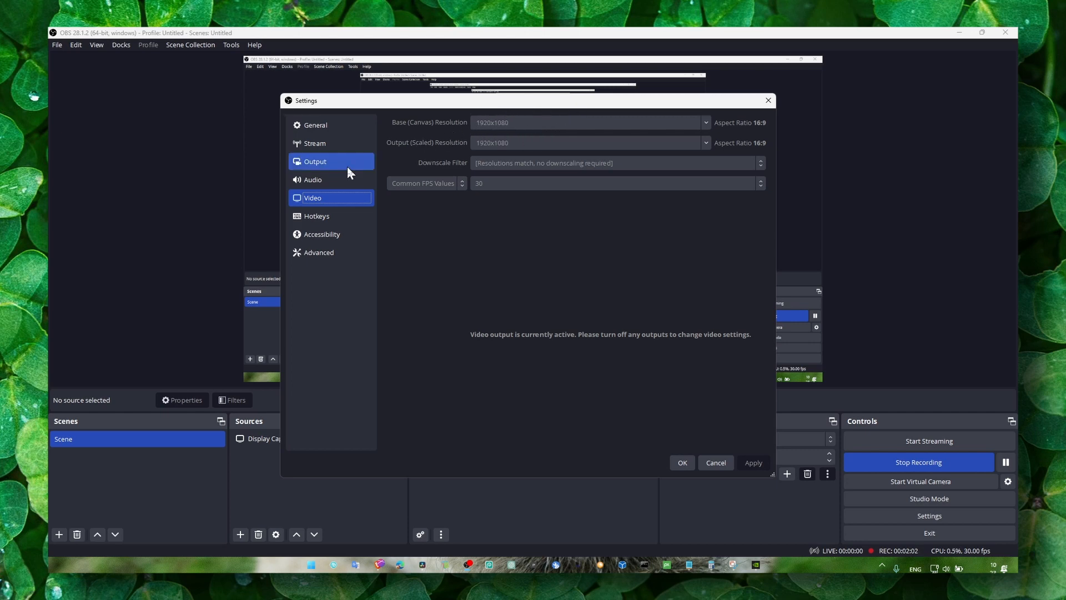
- Review OBS Recording output: NVIDIA NVENC H.264 encoder at 60000 Kbps CBR
{"action": "left_click", "coordinate": [314, 162]}
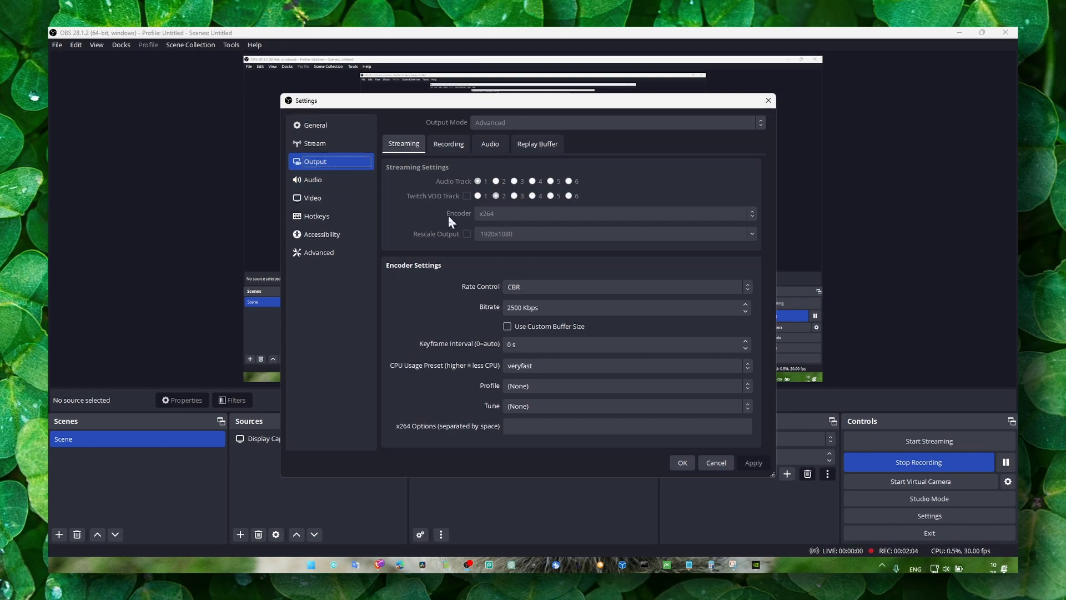
{"action": "left_click", "coordinate": [447, 143]}
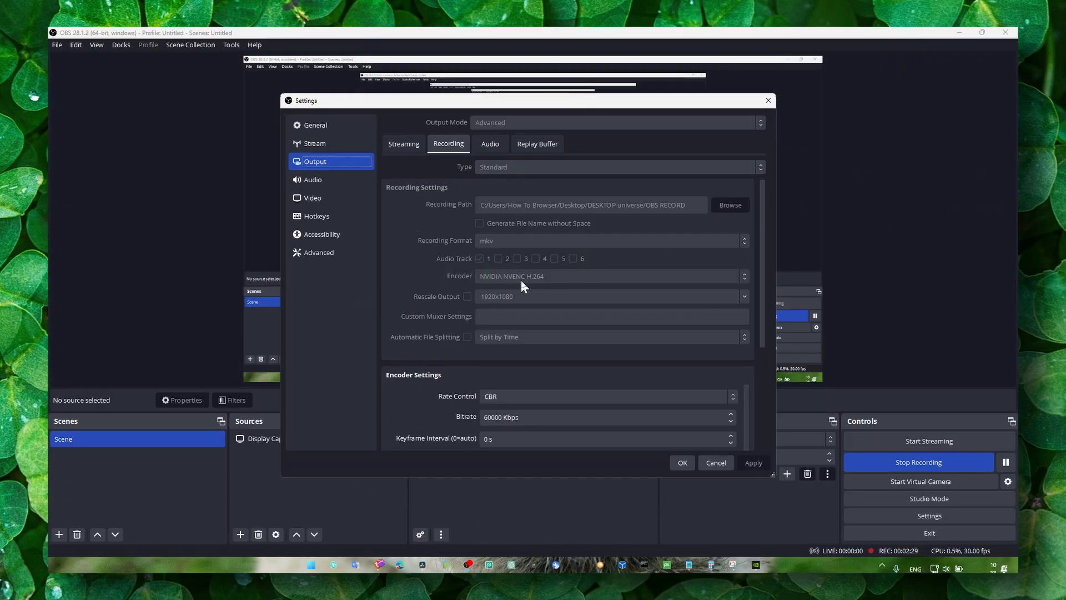
{"action": "mouse_move", "coordinate": [493, 288]}
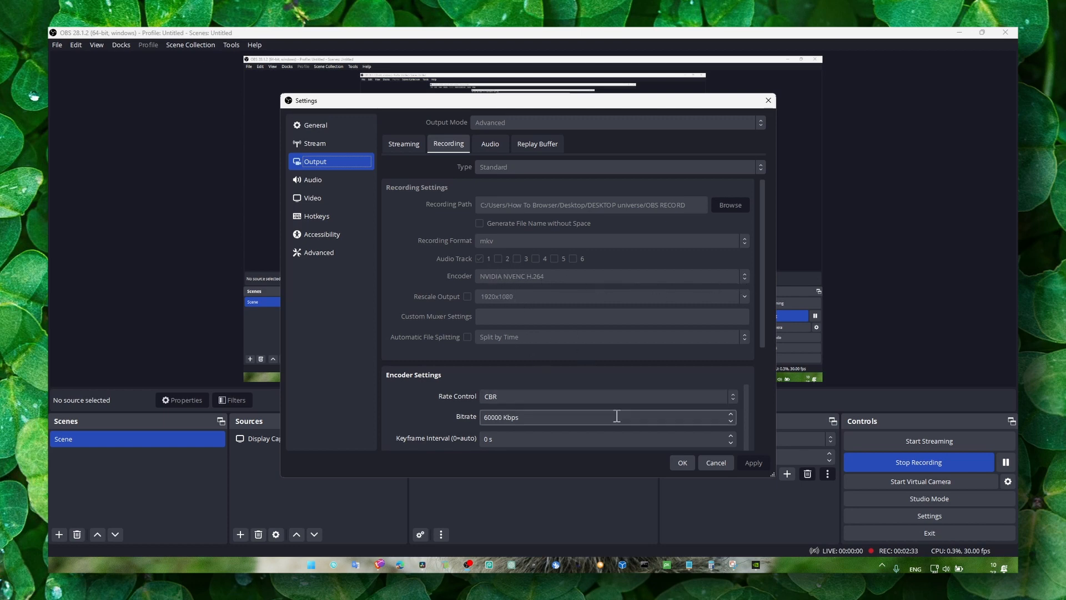
{"action": "mouse_move", "coordinate": [586, 343]}
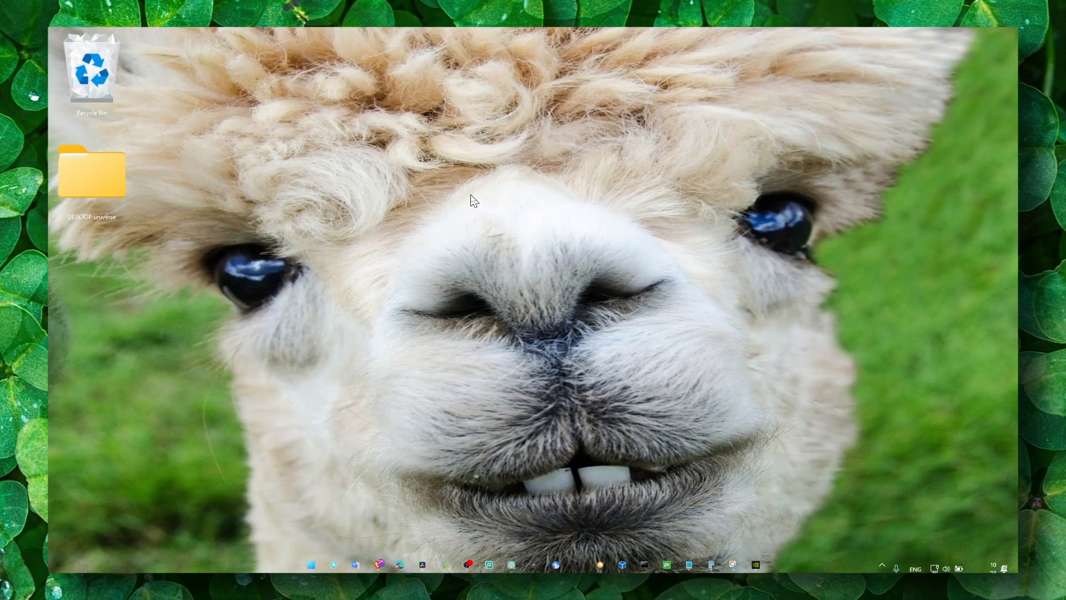
{"action": "mouse_move", "coordinate": [502, 240]}
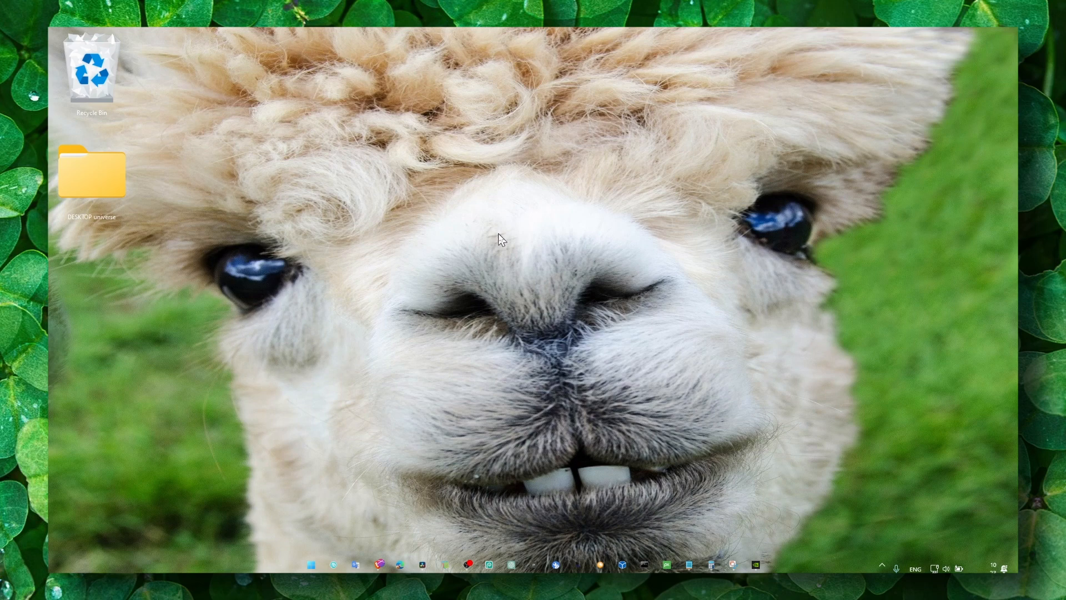
- Find the NVIDIA GeForce RTX 3050 Laptop GPU under Display adapters in Device Manager
{"action": "type", "text": "device Manager"}
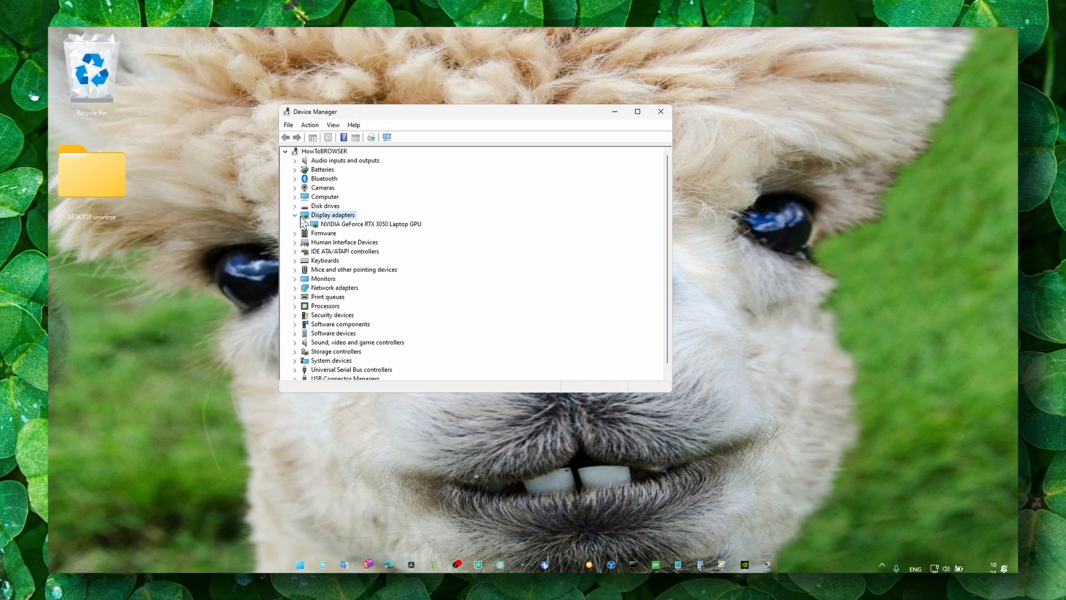
{"action": "right_click", "coordinate": [369, 223]}
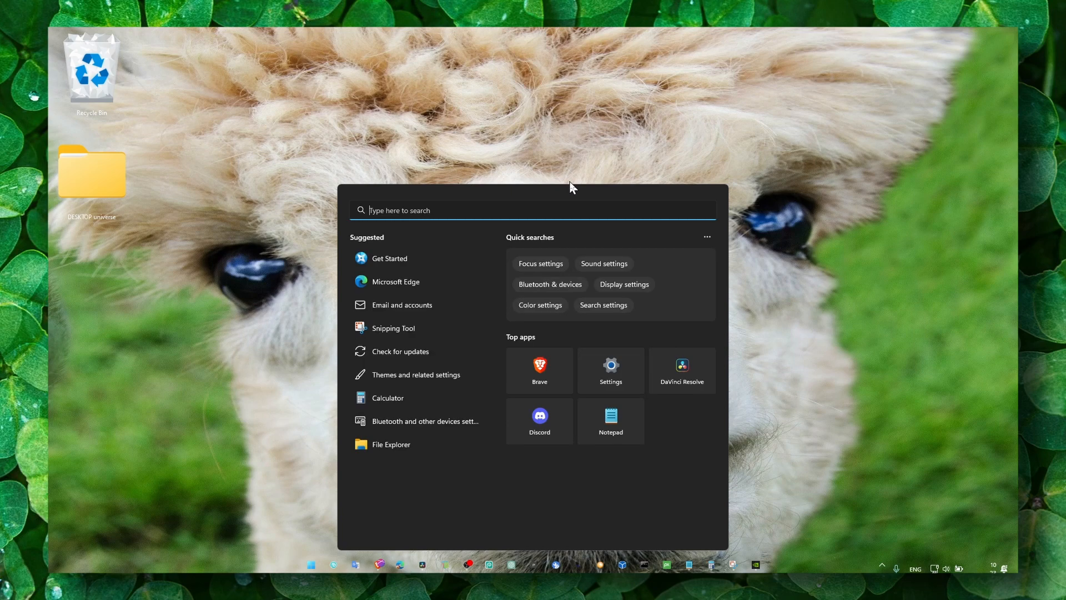
- Set CapCut's graphics preference to High performance on the RTX 3050 GPU
{"action": "left_click", "coordinate": [609, 370]}
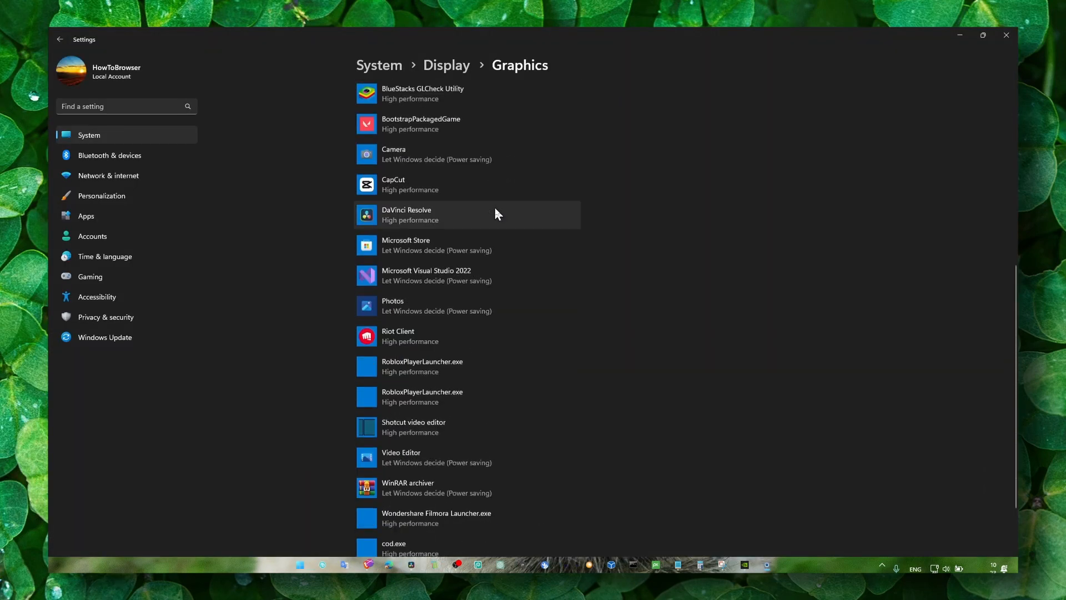
{"action": "scroll", "scroll_direction": "up", "scroll_amount": 3}
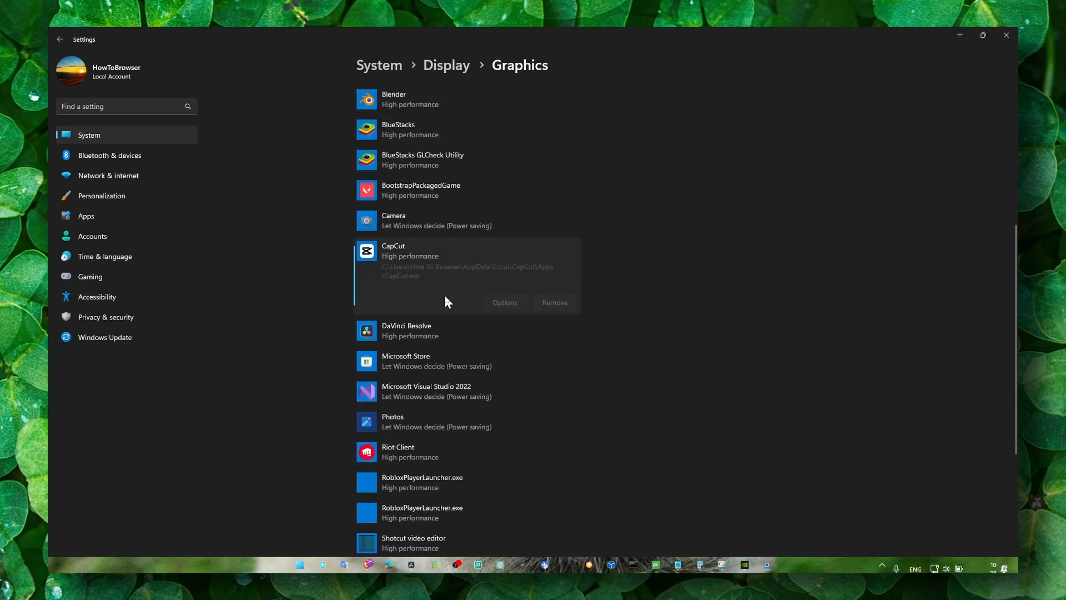
{"action": "left_click", "coordinate": [504, 302]}
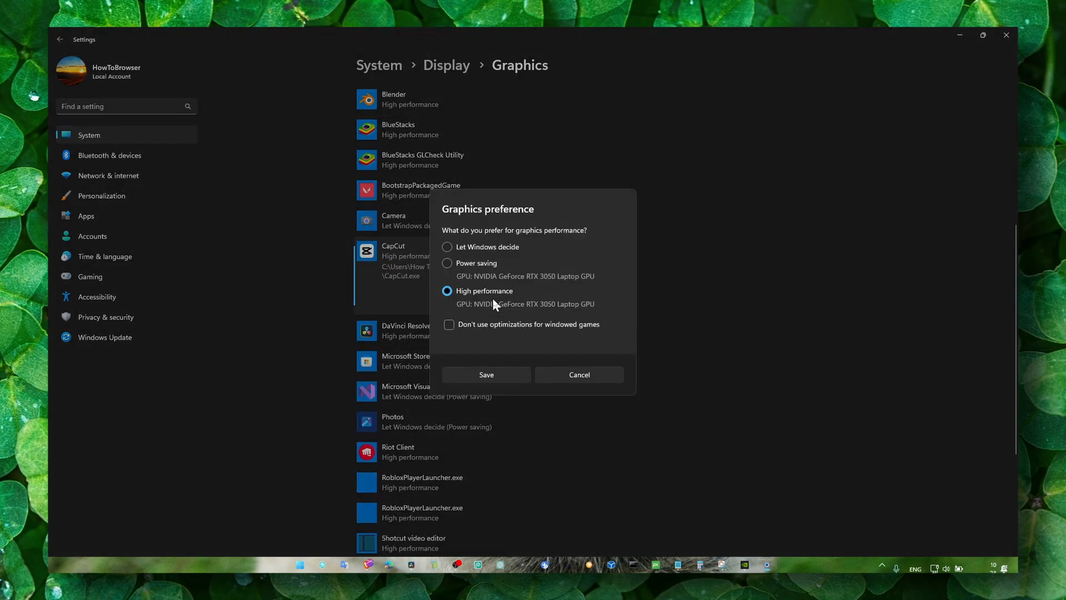
{"action": "left_click", "coordinate": [486, 374]}
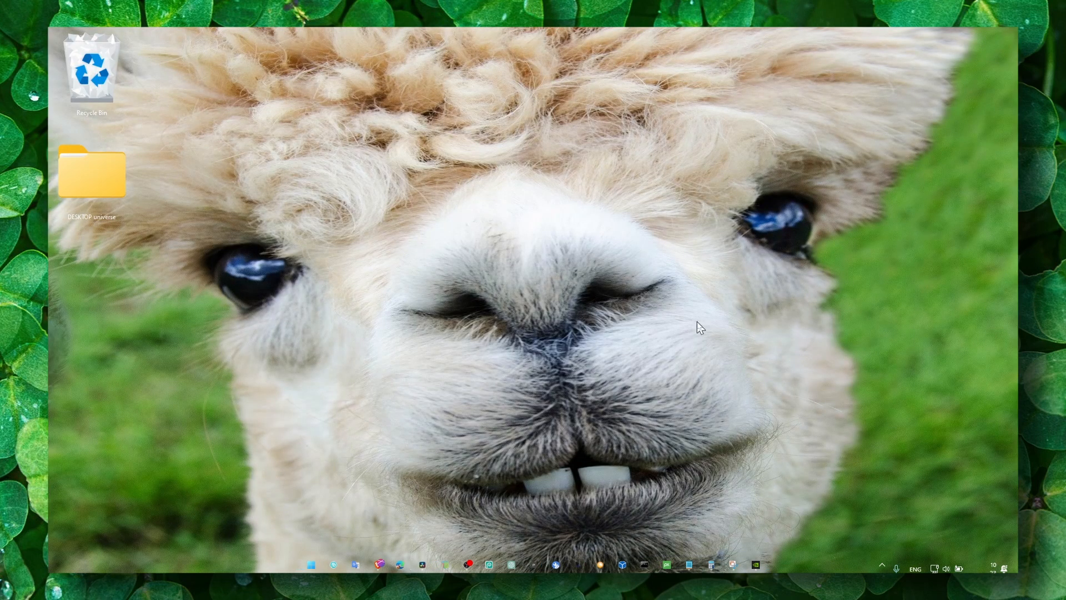
{"action": "mouse_move", "coordinate": [752, 493]}
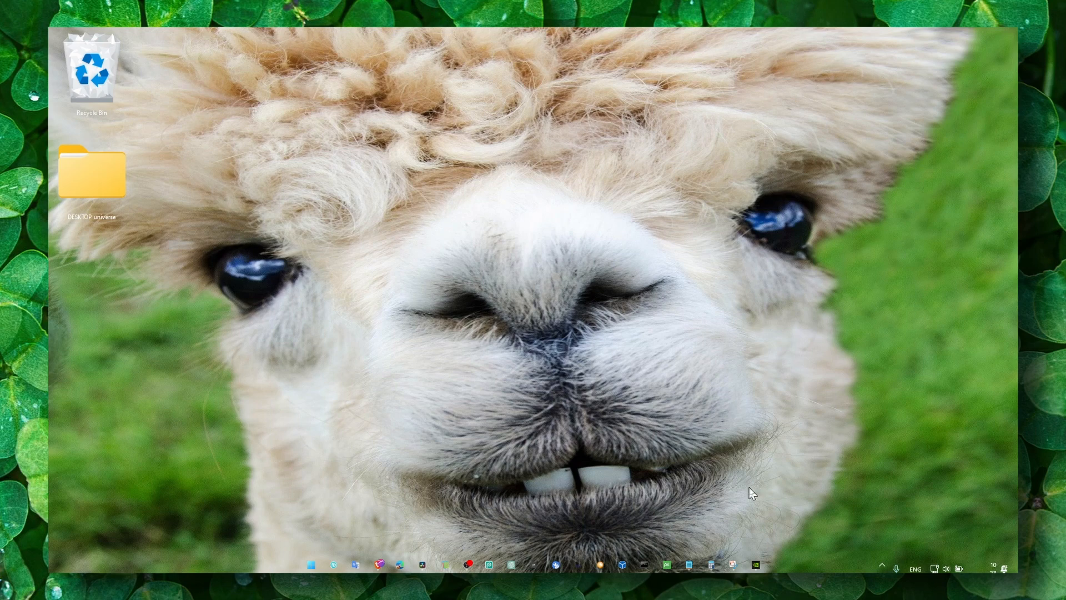
{"action": "mouse_move", "coordinate": [820, 569]}
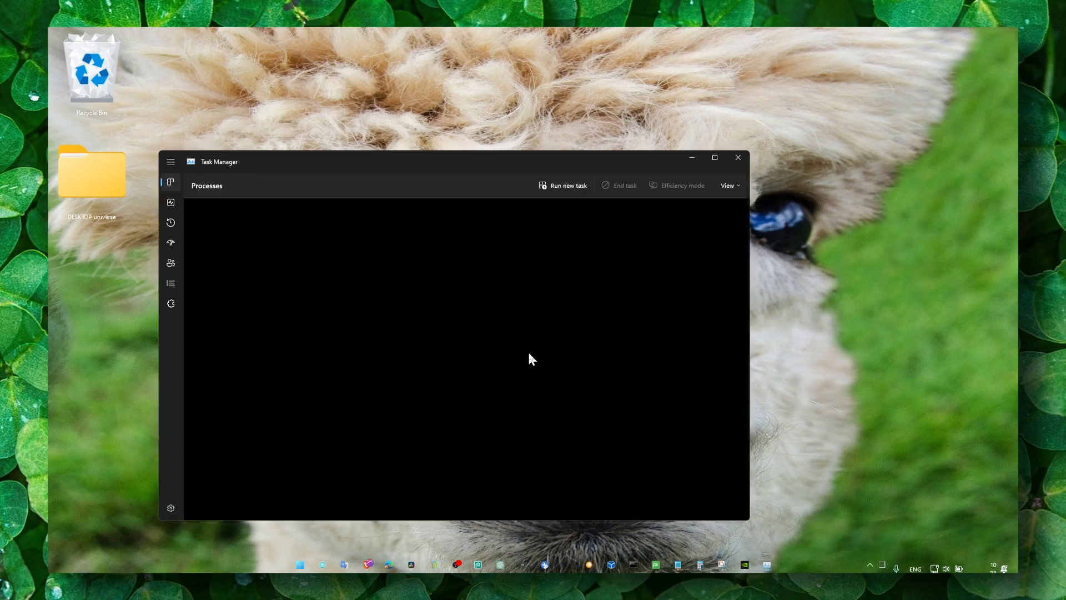
- Adjust the obs64.exe process priority in Task Manager's Details and close it
{"action": "left_click", "coordinate": [171, 202]}
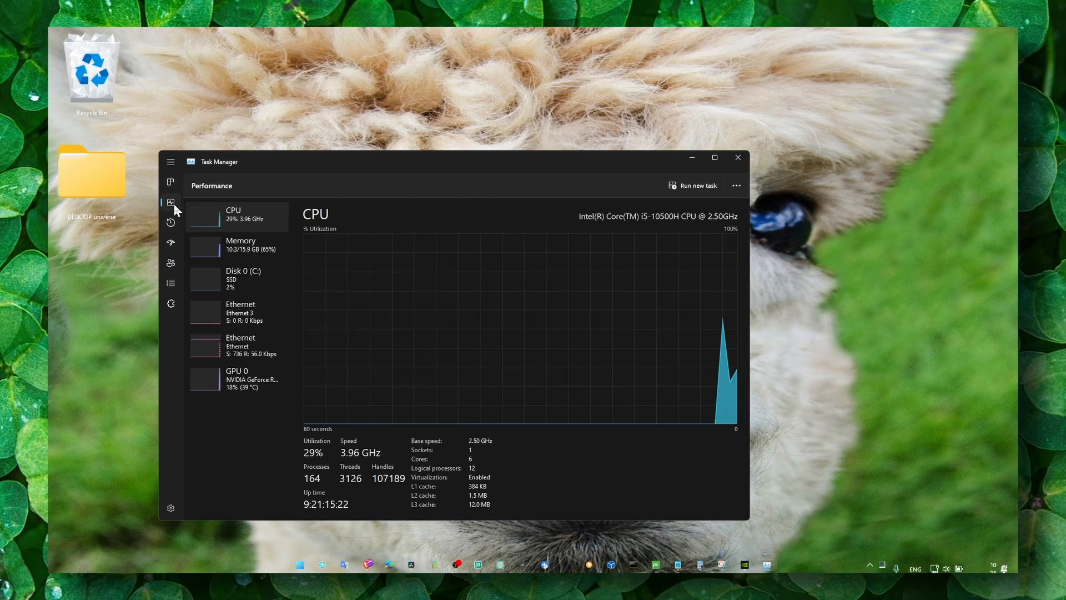
{"action": "left_click", "coordinate": [171, 283]}
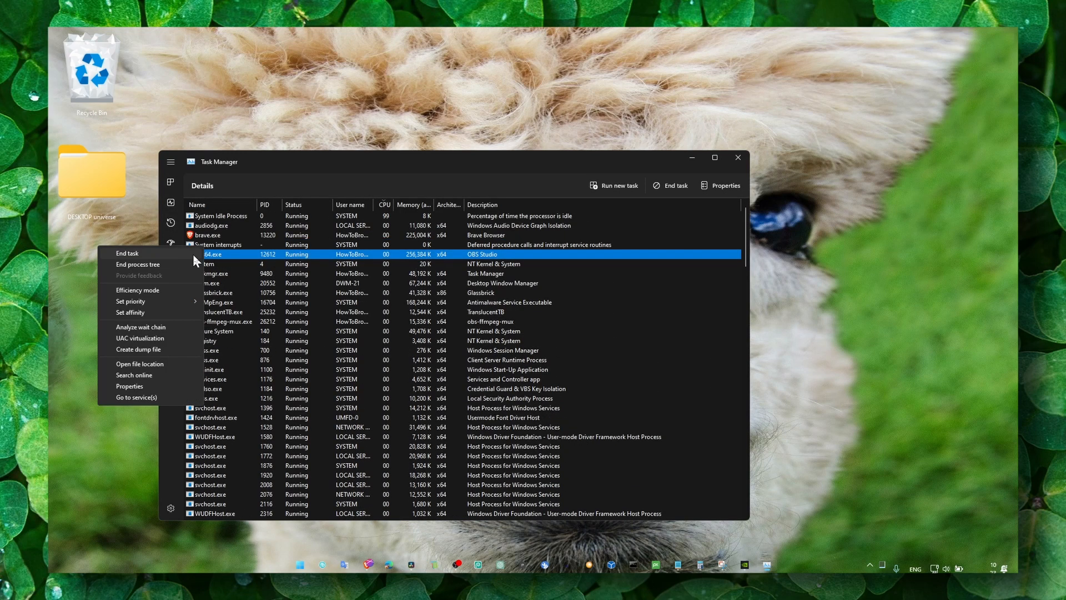
{"action": "left_click", "coordinate": [130, 301]}
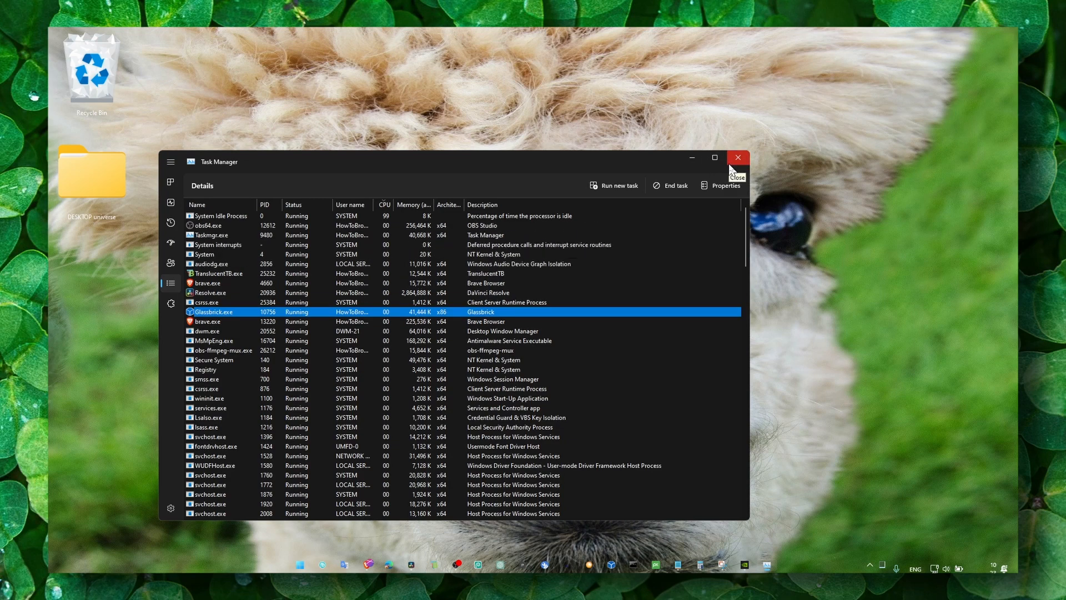
{"action": "left_click", "coordinate": [737, 157]}
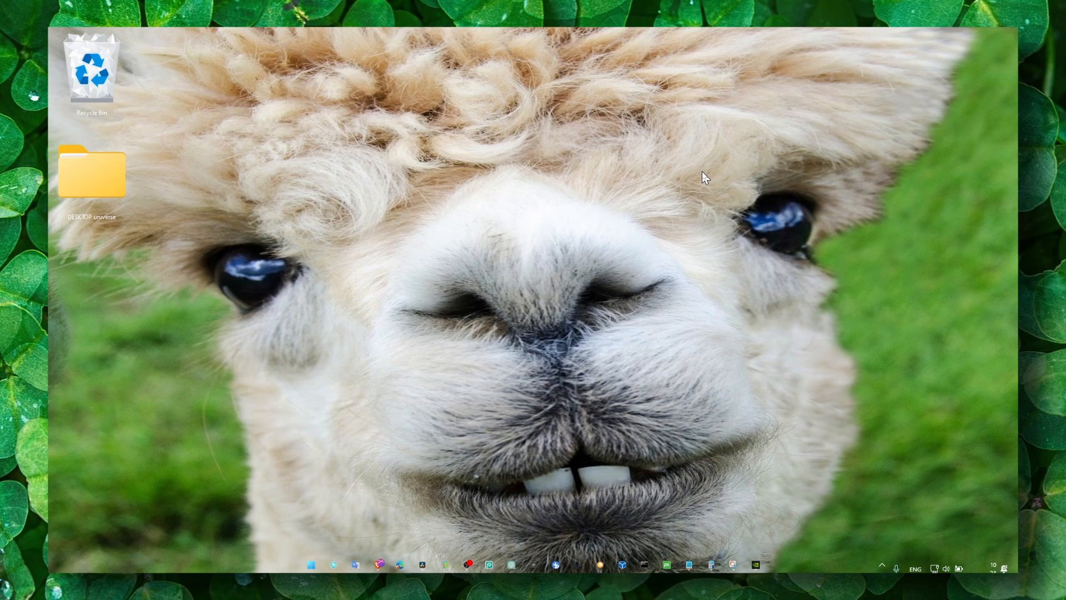
{"action": "mouse_move", "coordinate": [752, 397]}
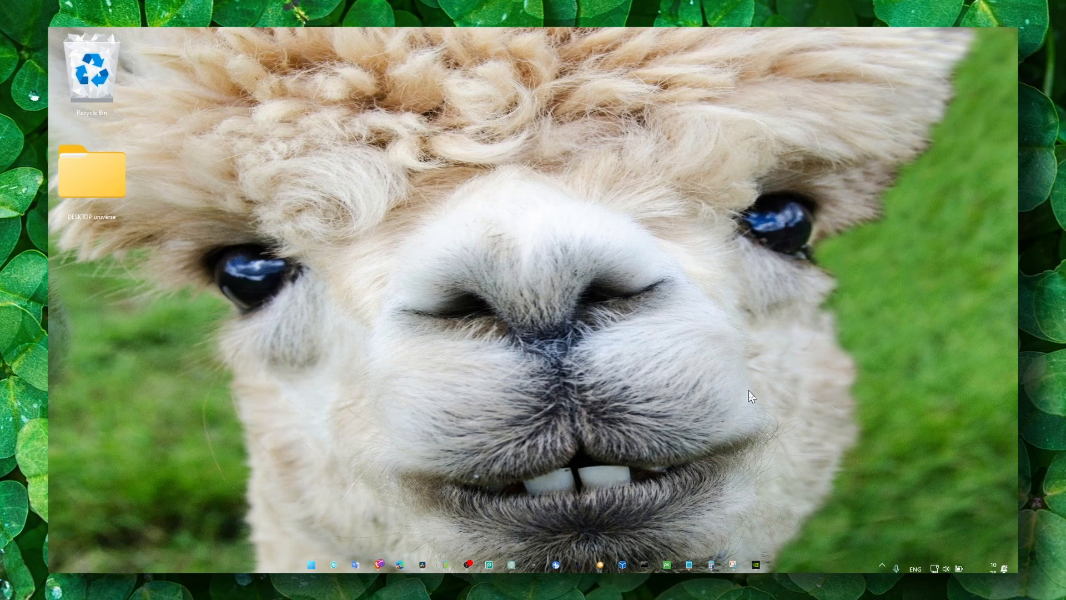
{"action": "mouse_move", "coordinate": [468, 485]}
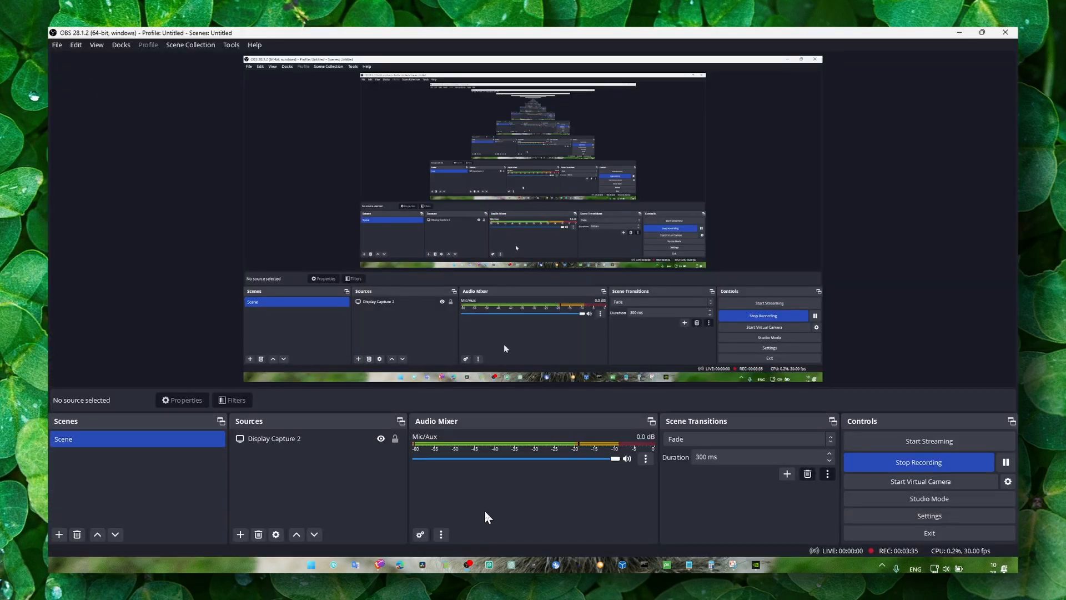
{"action": "mouse_move", "coordinate": [962, 44]}
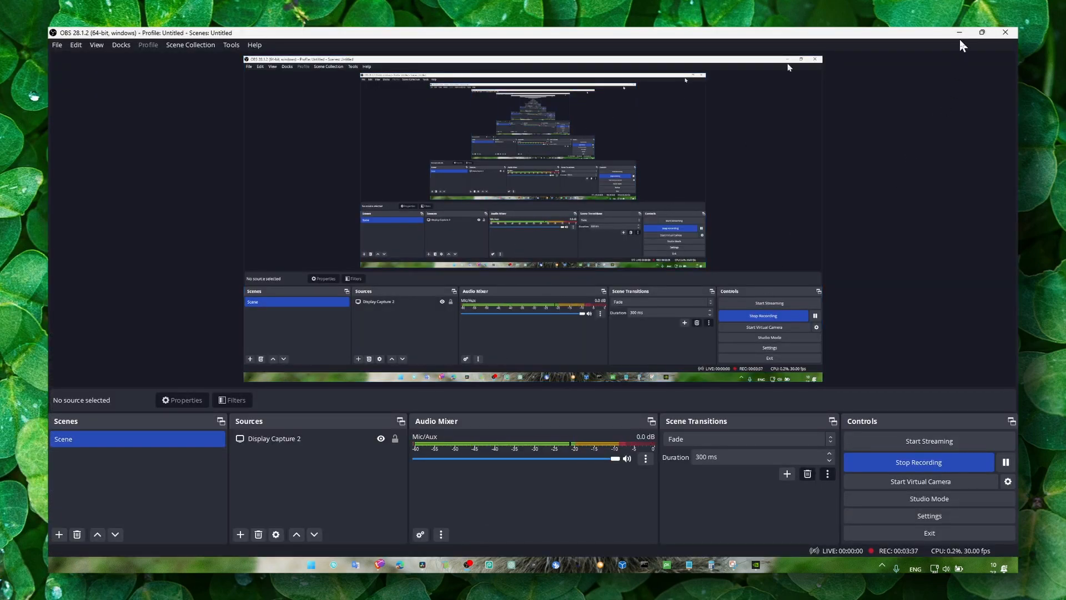